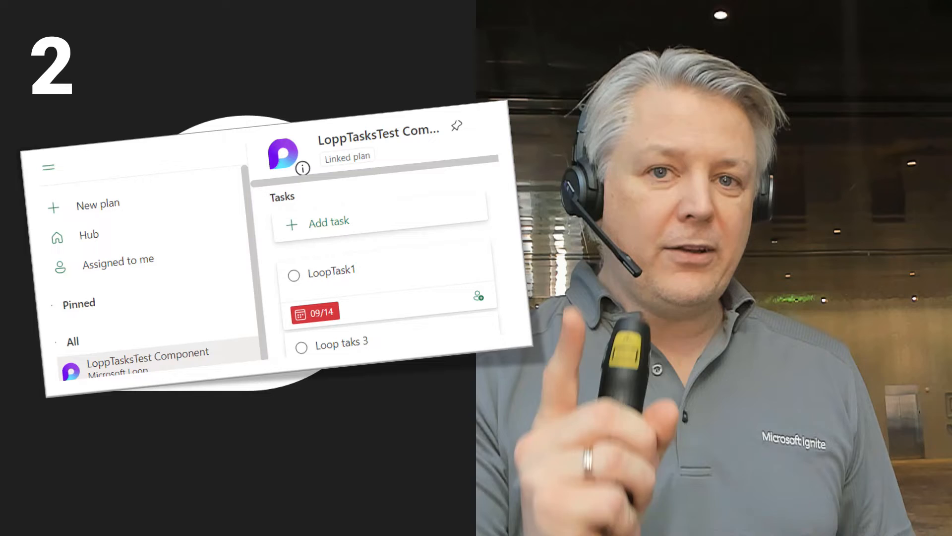
# - Group the LoppTasksTest Component board by assignee, showing Unassigned and Ståle Hansen columns
pyautogui.click(118, 259)
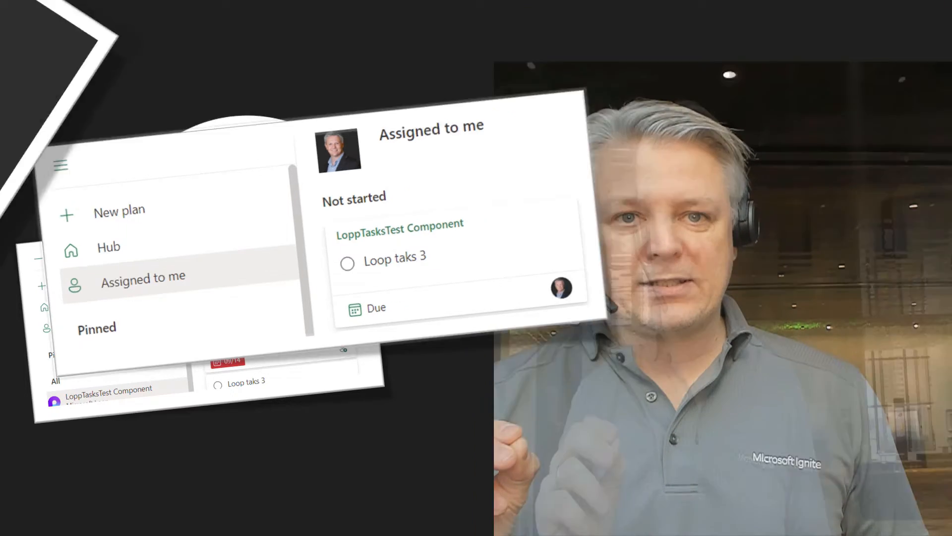
pyautogui.click(533, 73)
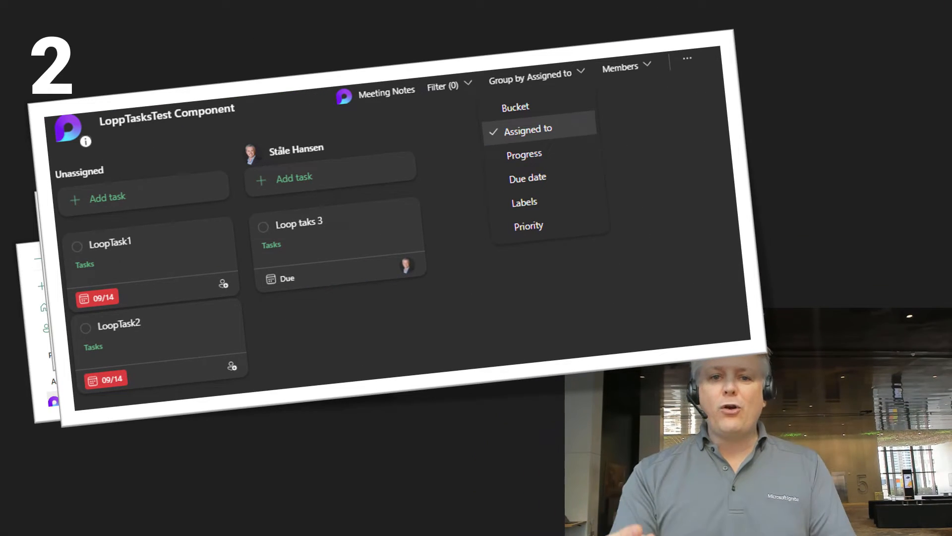